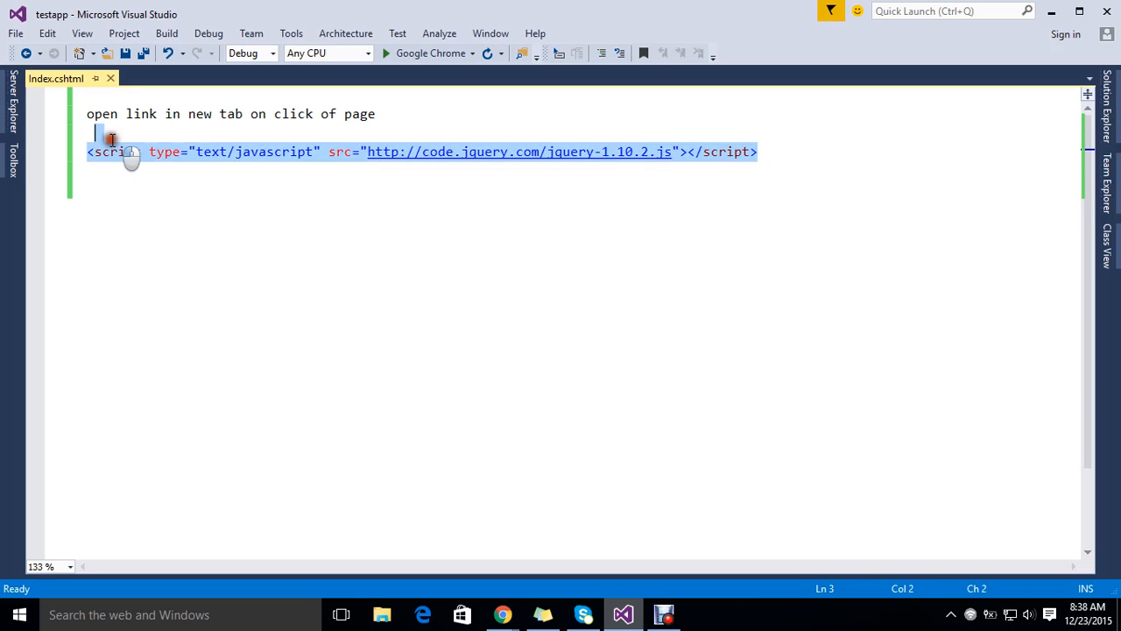
Add a new <script type="text/javascript"> tag below the jQuery include.
{"action": "key", "text": "Enter"}
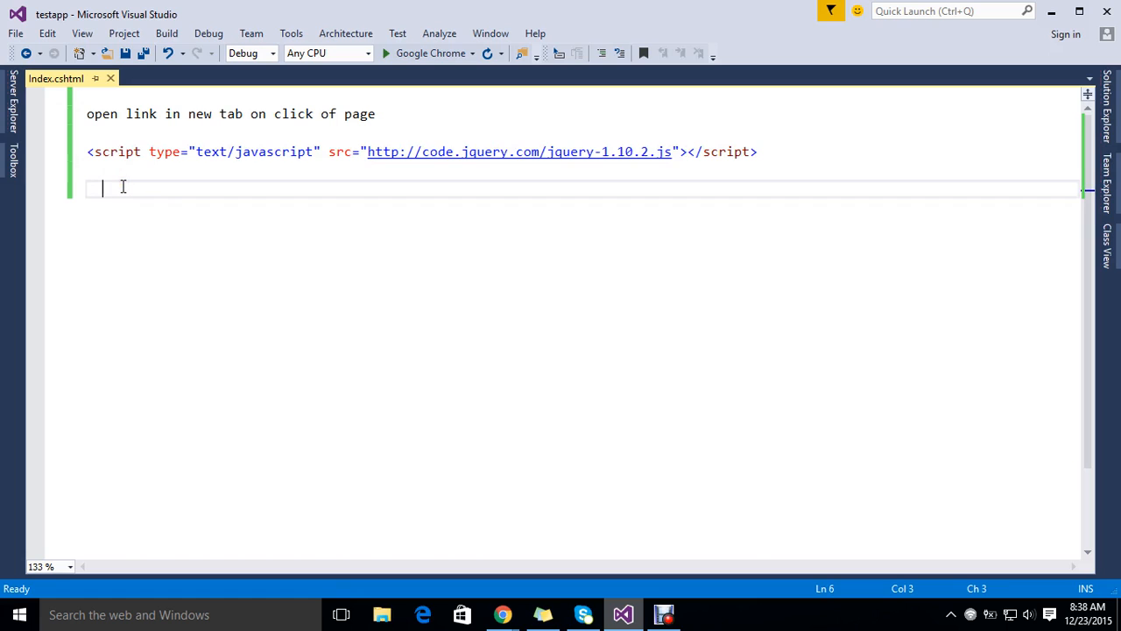
{"action": "type", "text": "<"}
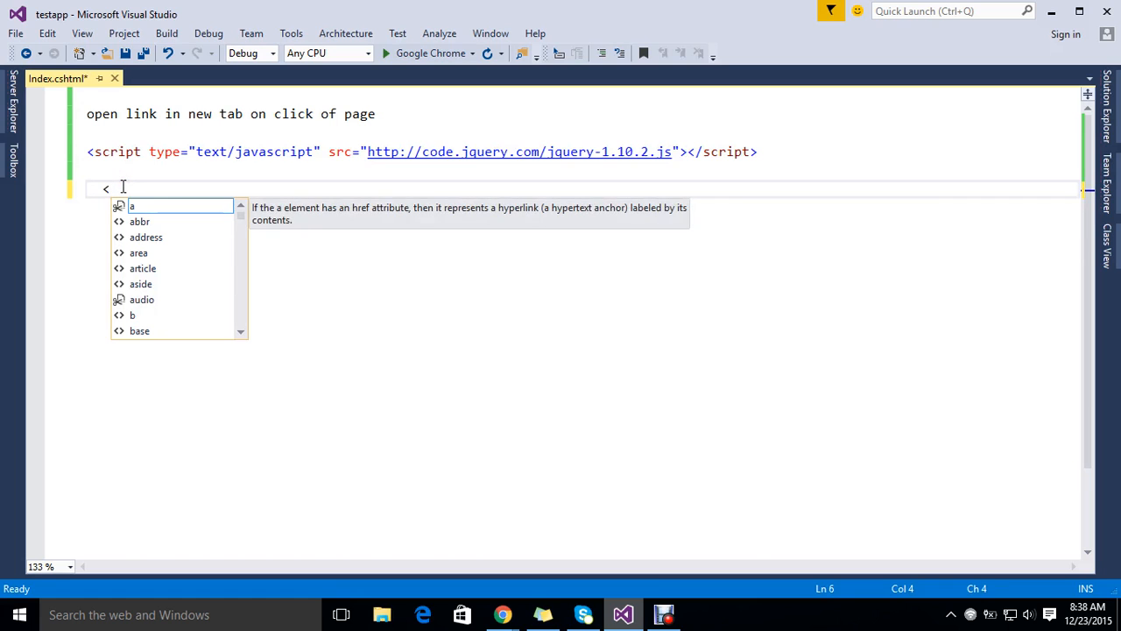
{"action": "type", "text": "scr"}
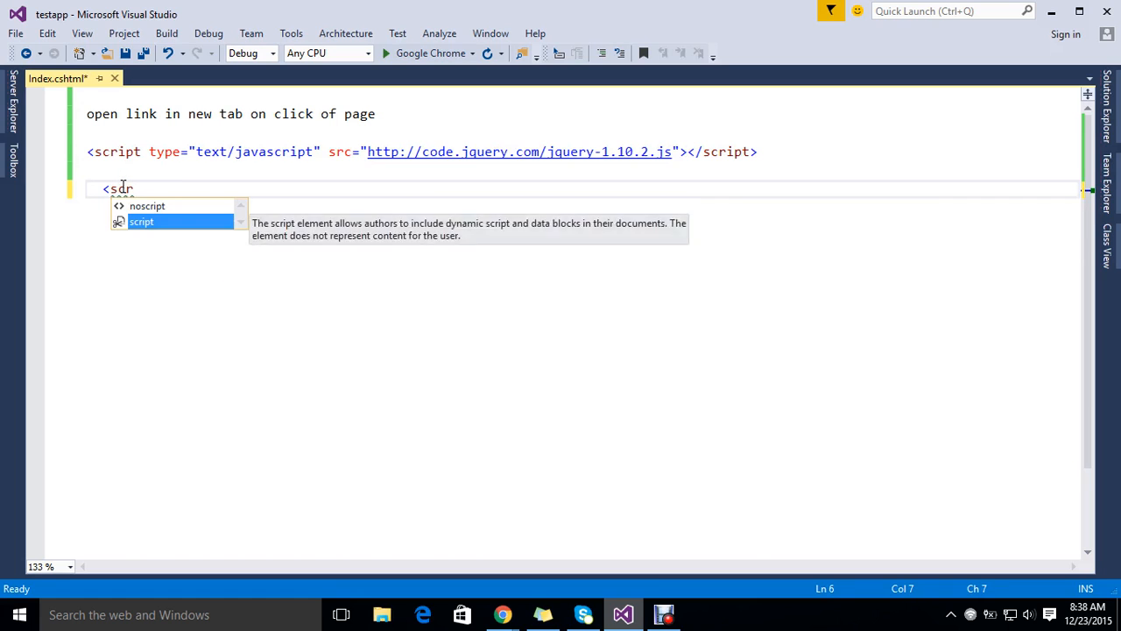
{"action": "type", "text": "script type=\"text/javascript\">"}
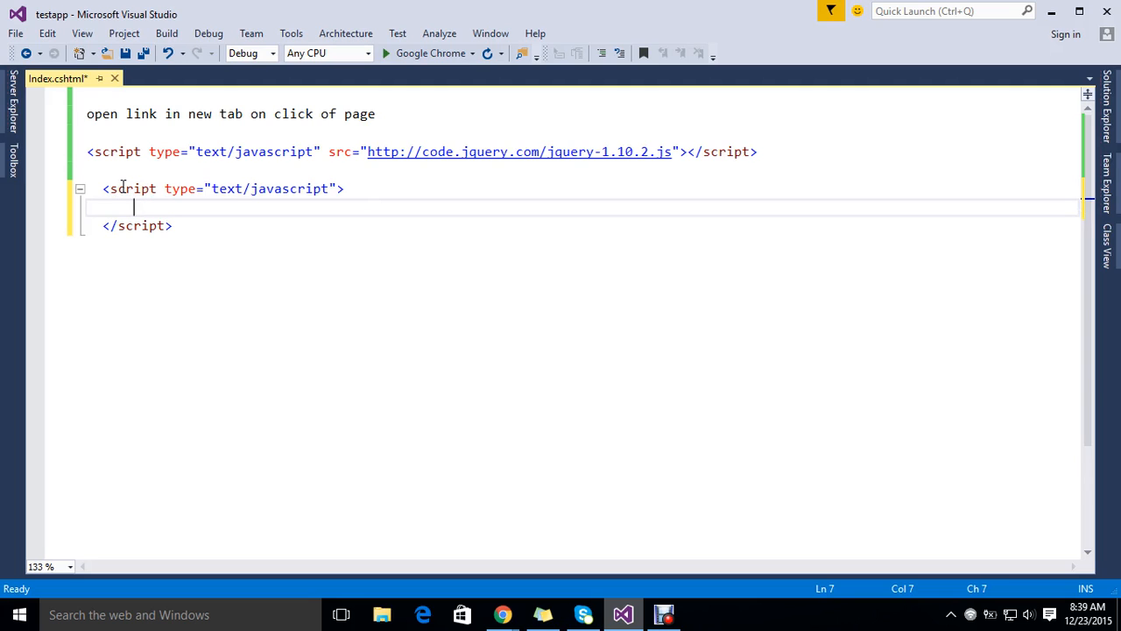
Inside the script block, begin $('html,body').click(function.
{"action": "type", "text": "$()"}
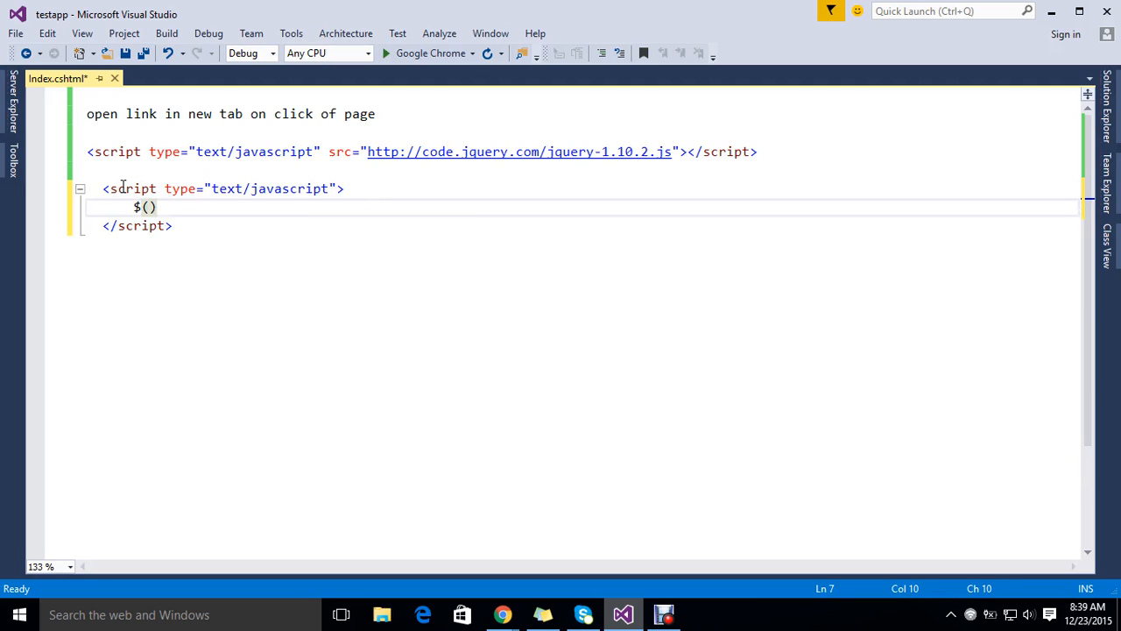
{"action": "type", "text": "''"}
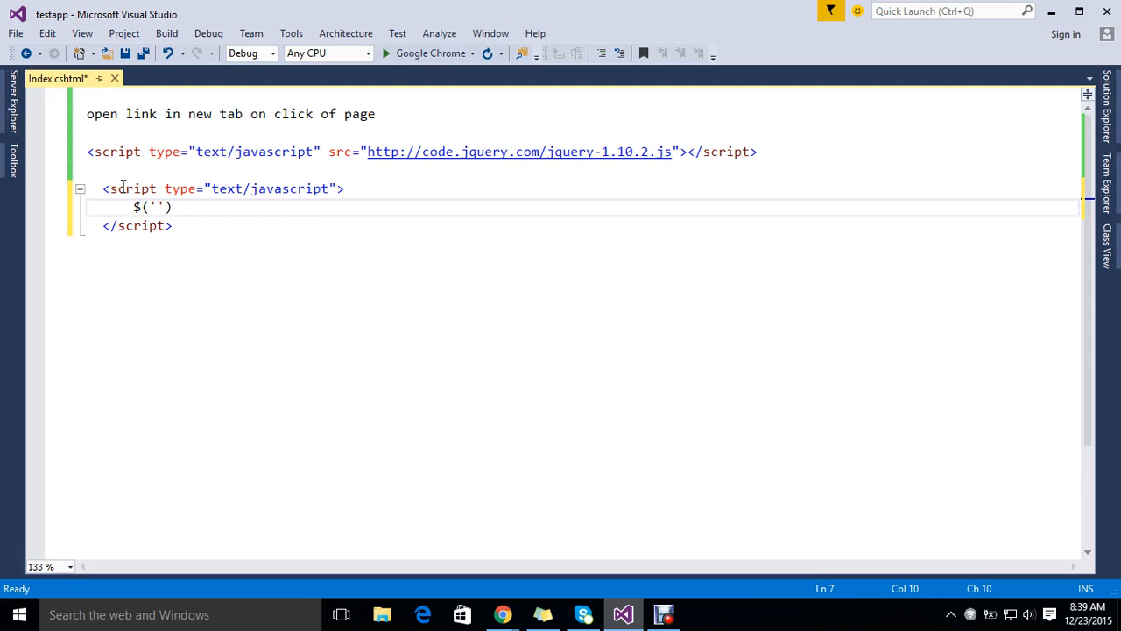
{"action": "type", "text": "htm"}
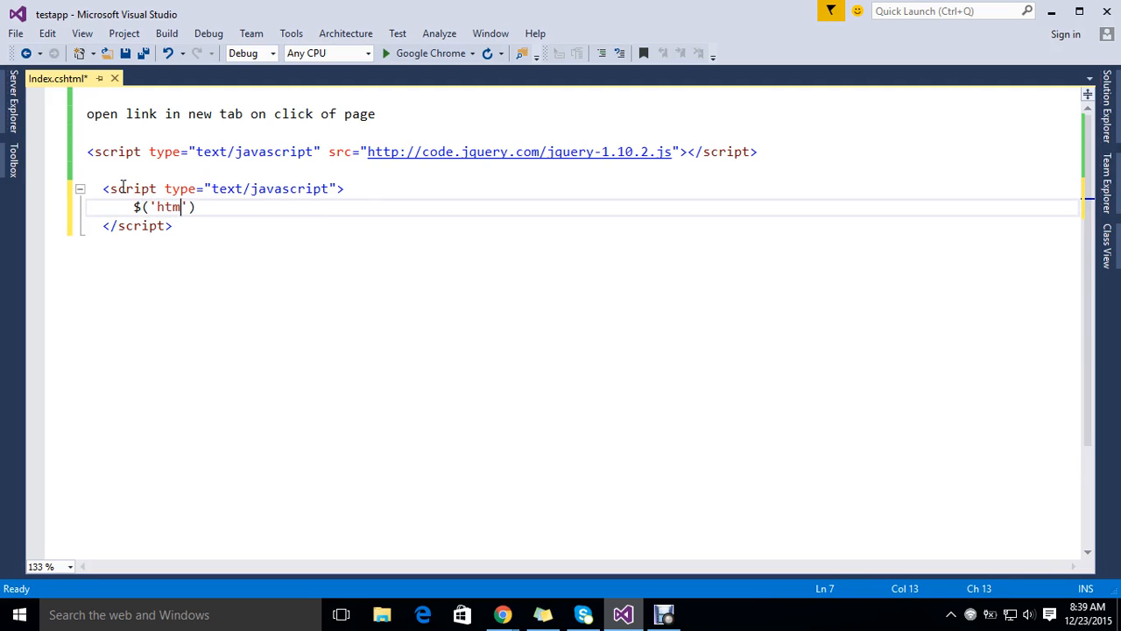
{"action": "type", "text": ",bod"}
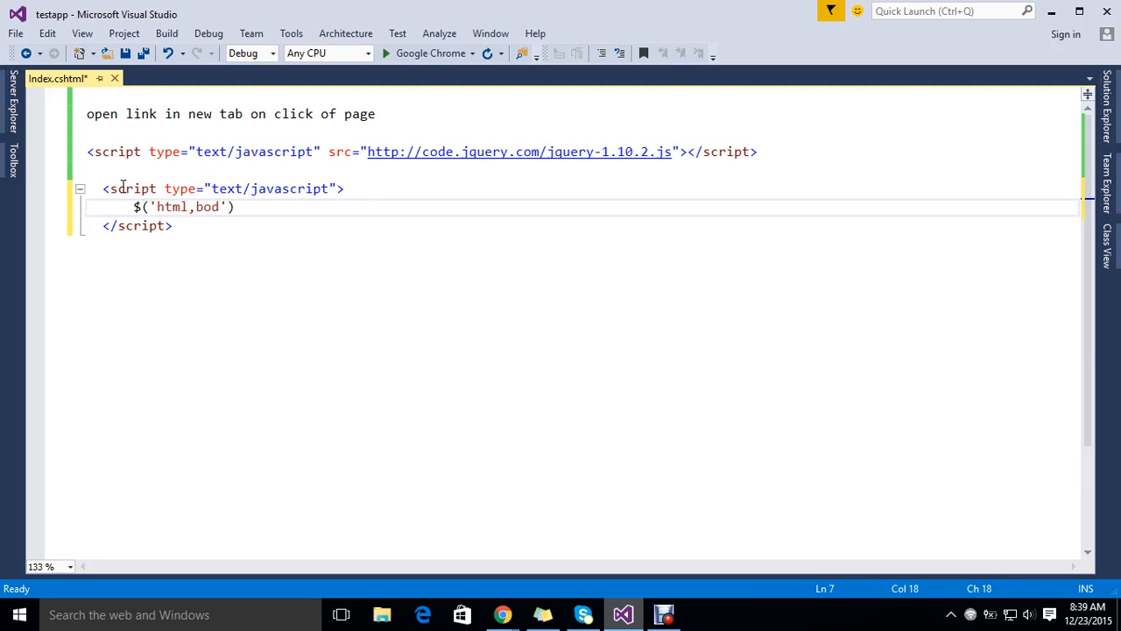
{"action": "type", "text": "y"}
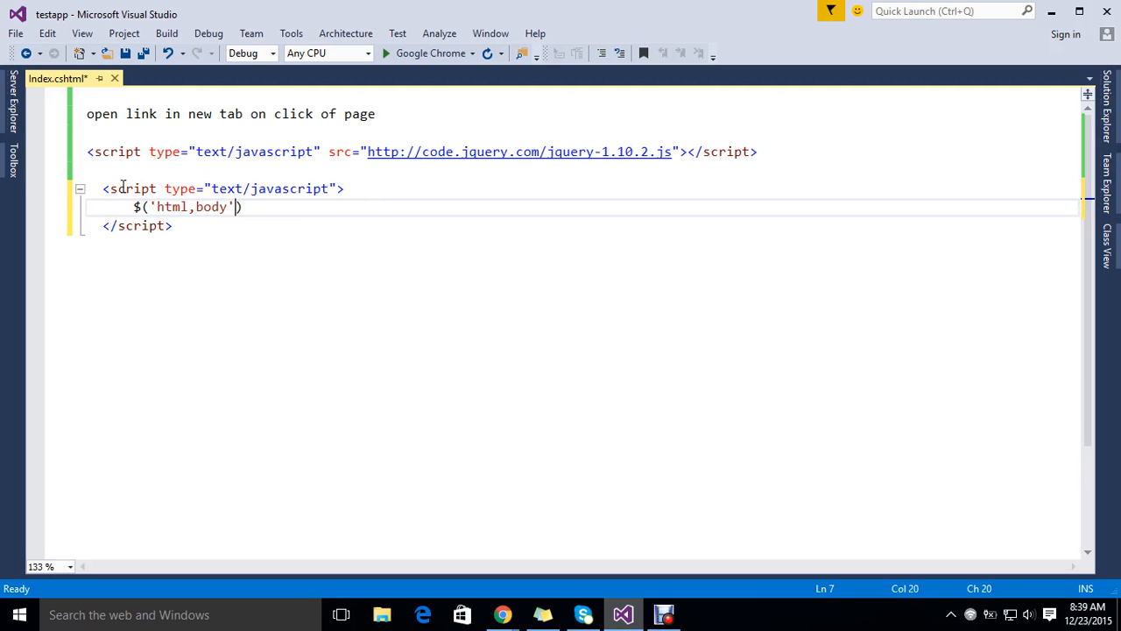
{"action": "type", "text": ".c"}
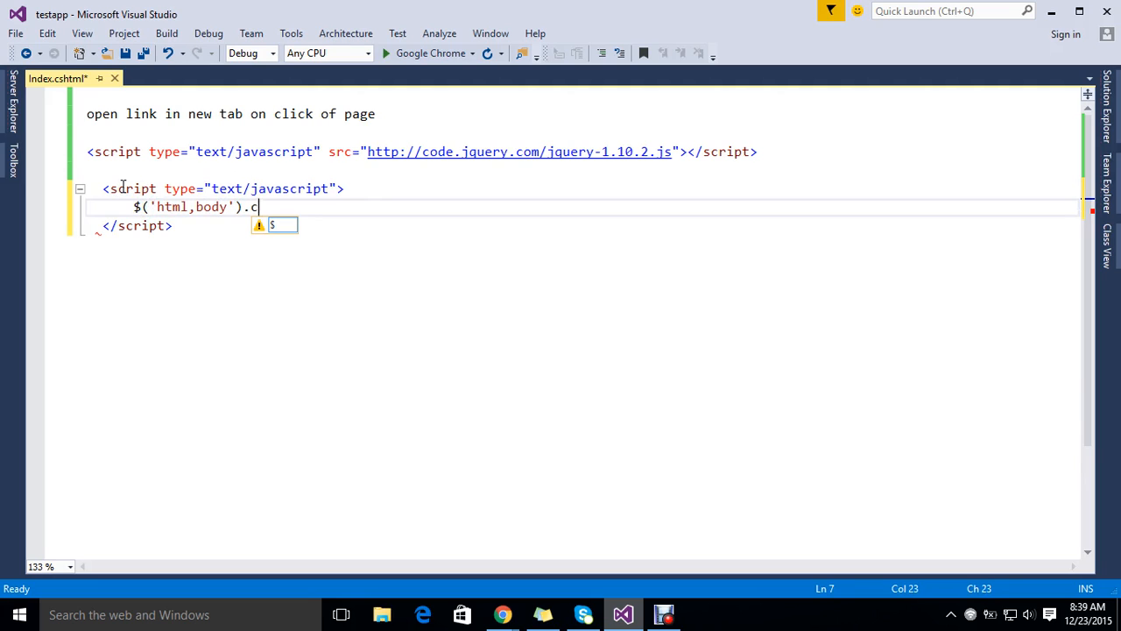
{"action": "type", "text": "li"}
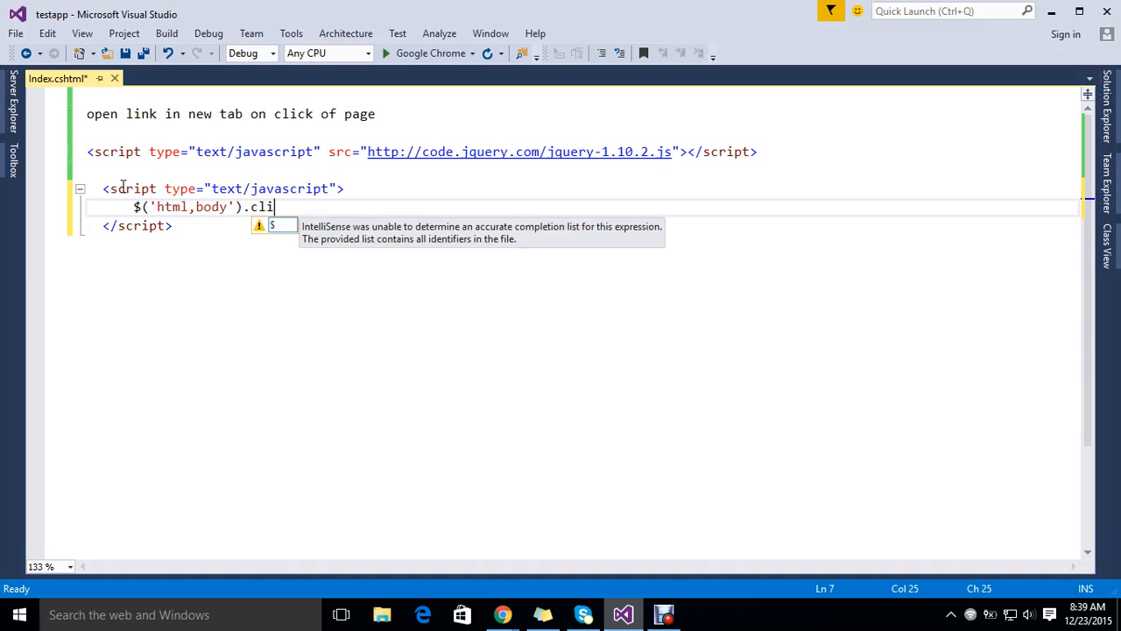
{"action": "type", "text": "ck"}
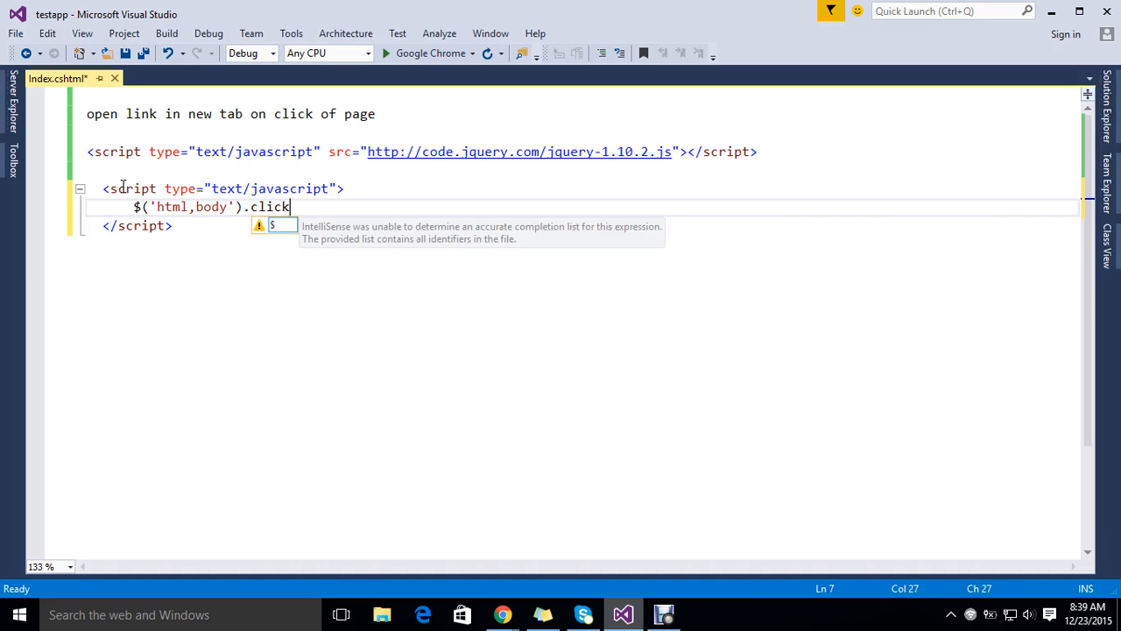
{"action": "type", "text": "("}
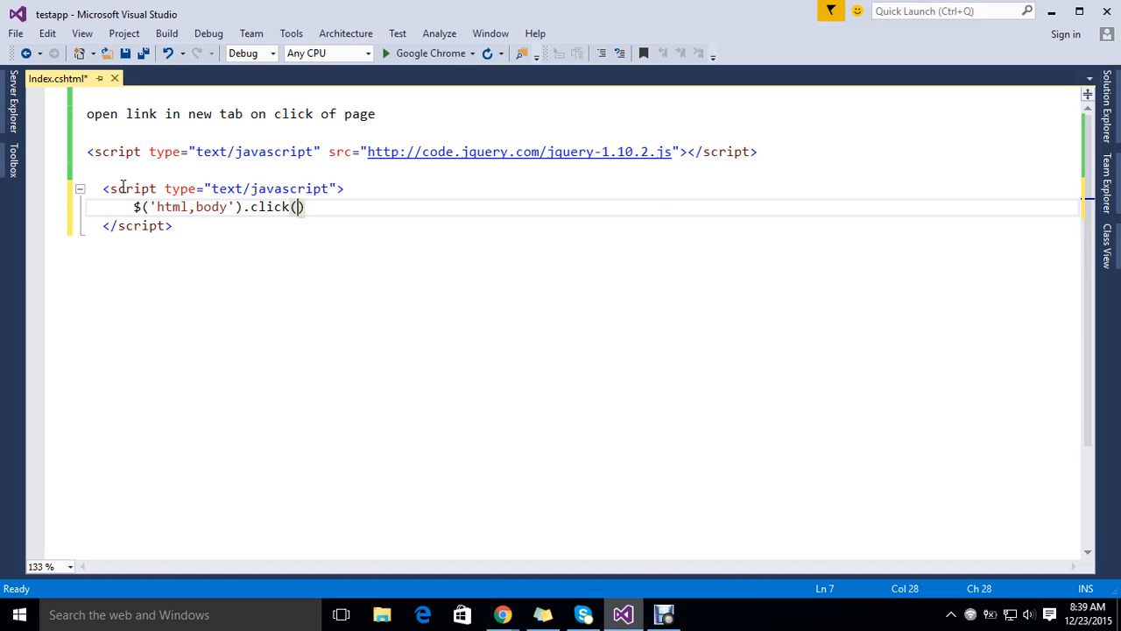
{"action": "type", "text": "function("}
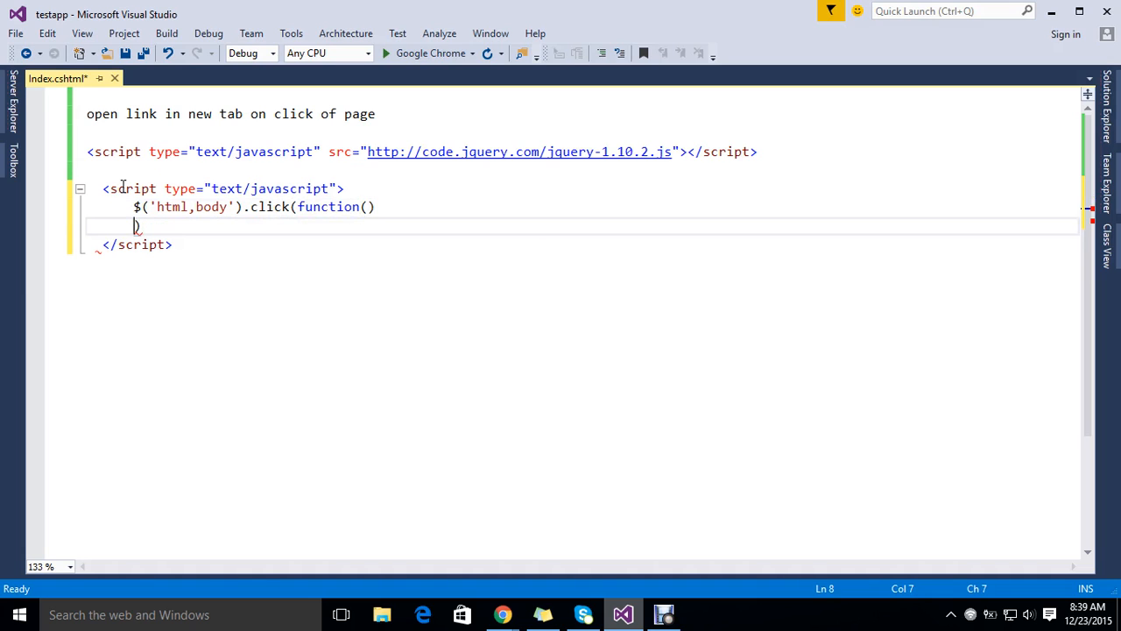
Close the handler braces and start a window.open( call inside the function.
{"action": "type", "text": "{})"}
{"action": "type", "text": "wi"}
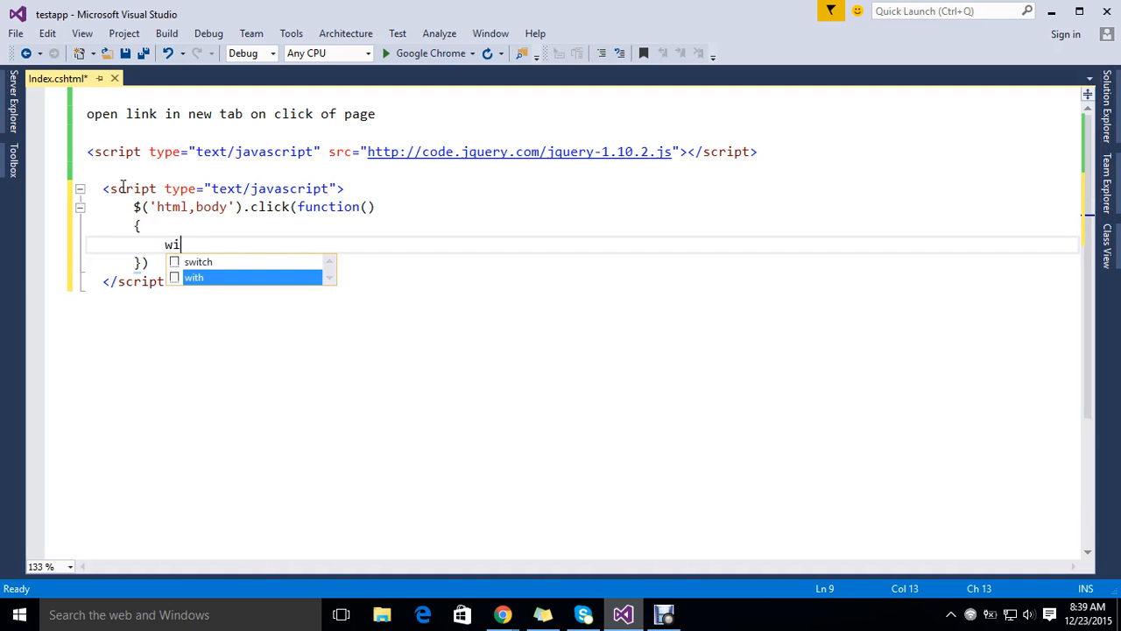
{"action": "type", "text": "nd"}
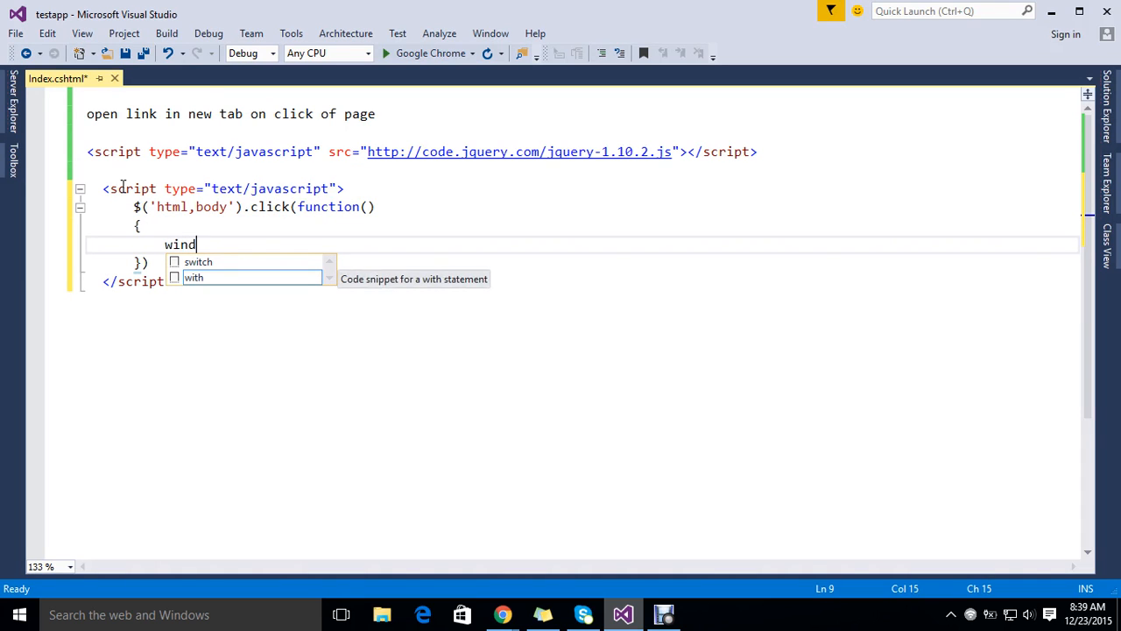
{"action": "type", "text": "ow"}
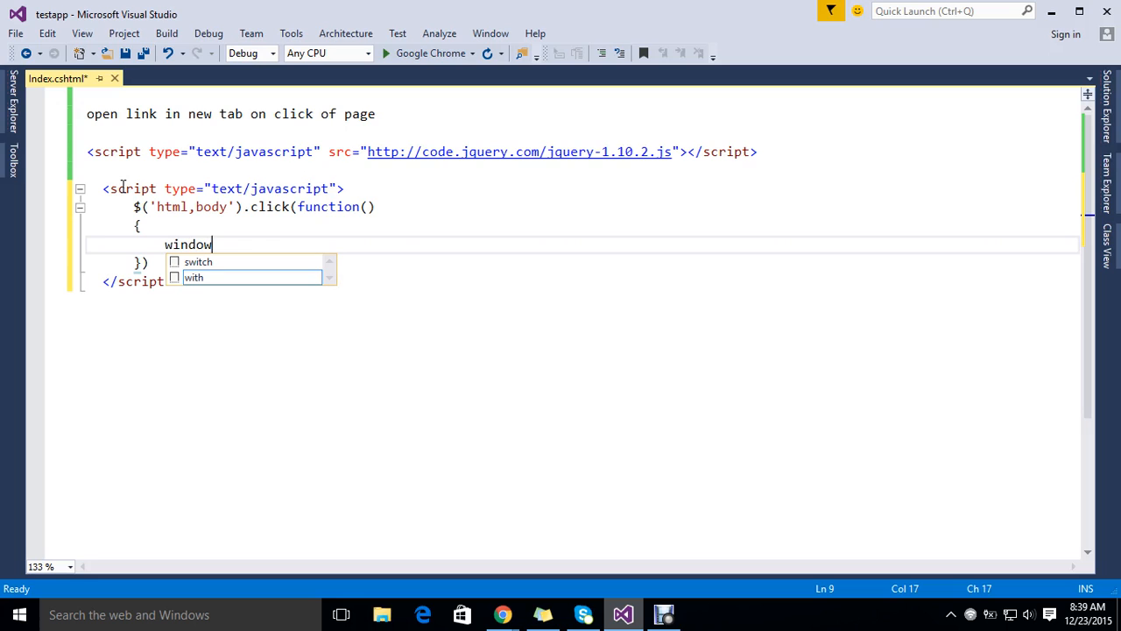
{"action": "type", "text": ".op"}
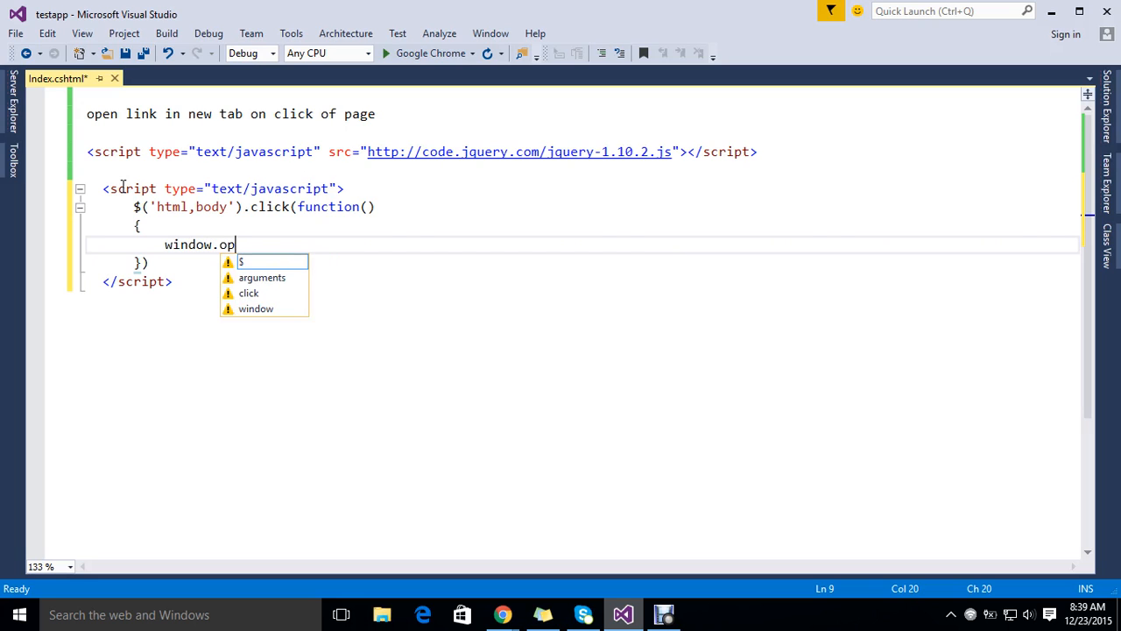
{"action": "type", "text": "en"}
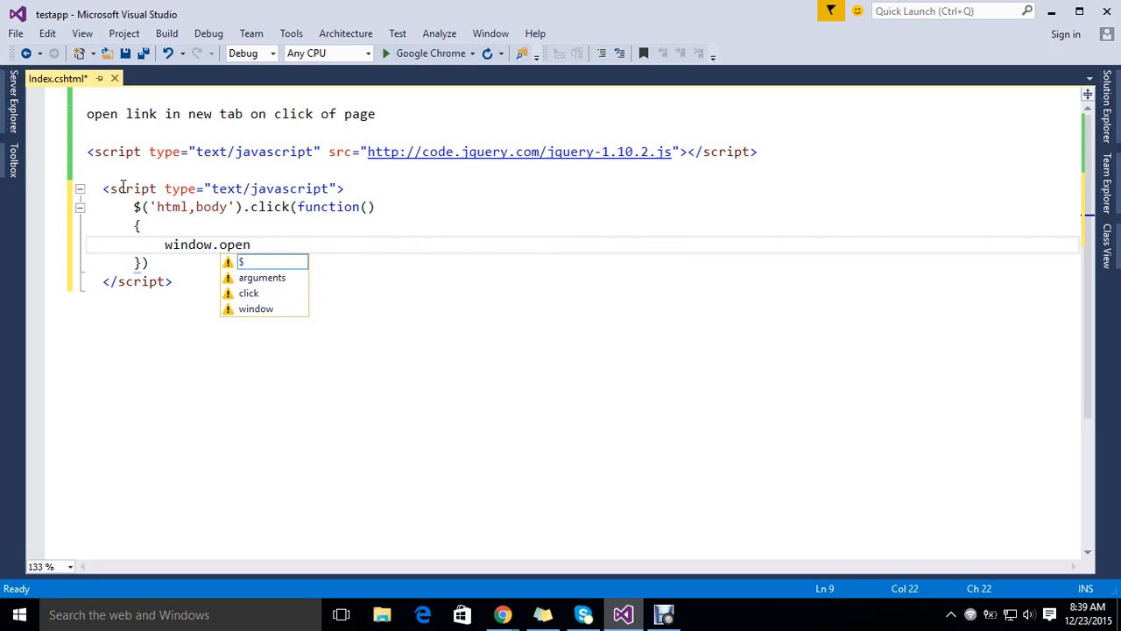
{"action": "type", "text": "("}
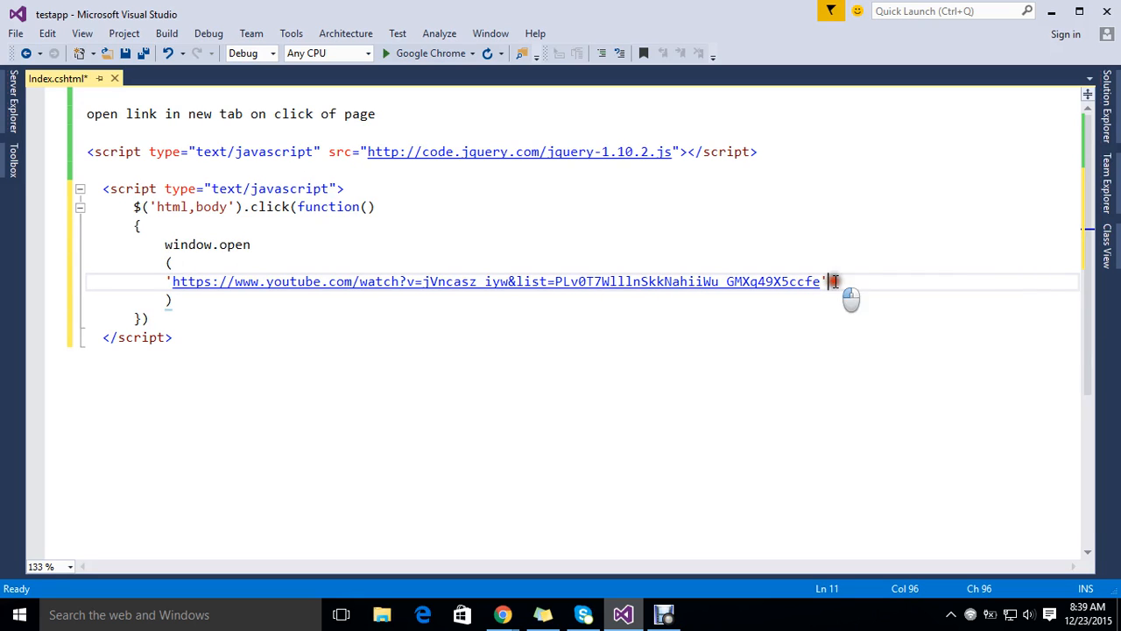
Add '_blank' as window.open's second argument, fixing the typo, and save Index.cshtml.
{"action": "type", "text": ","}
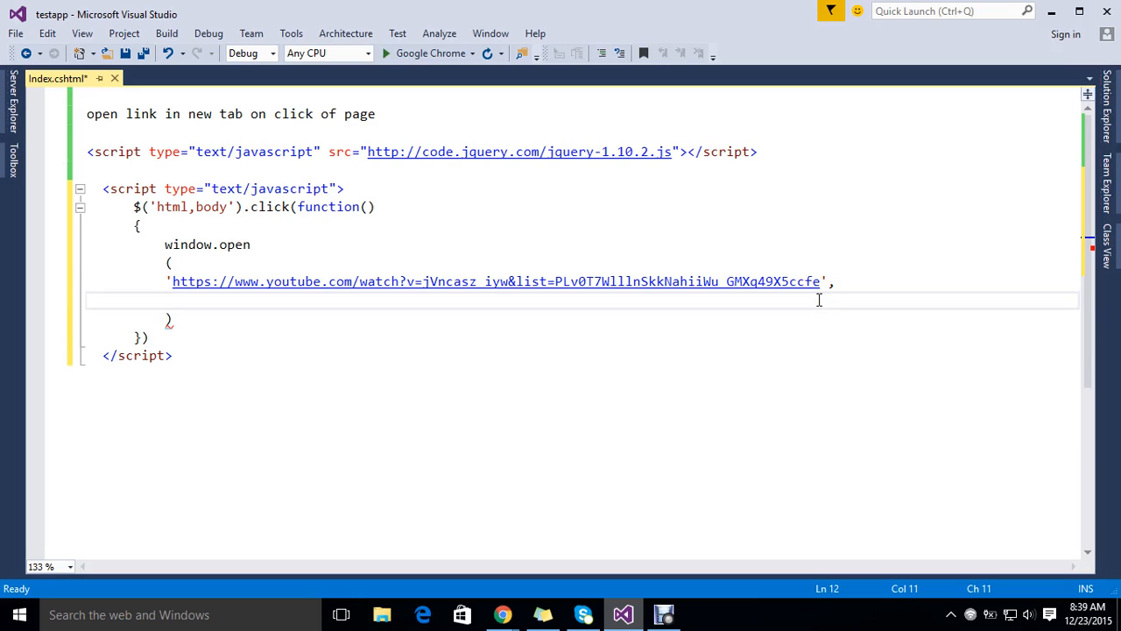
{"action": "type", "text": "''"}
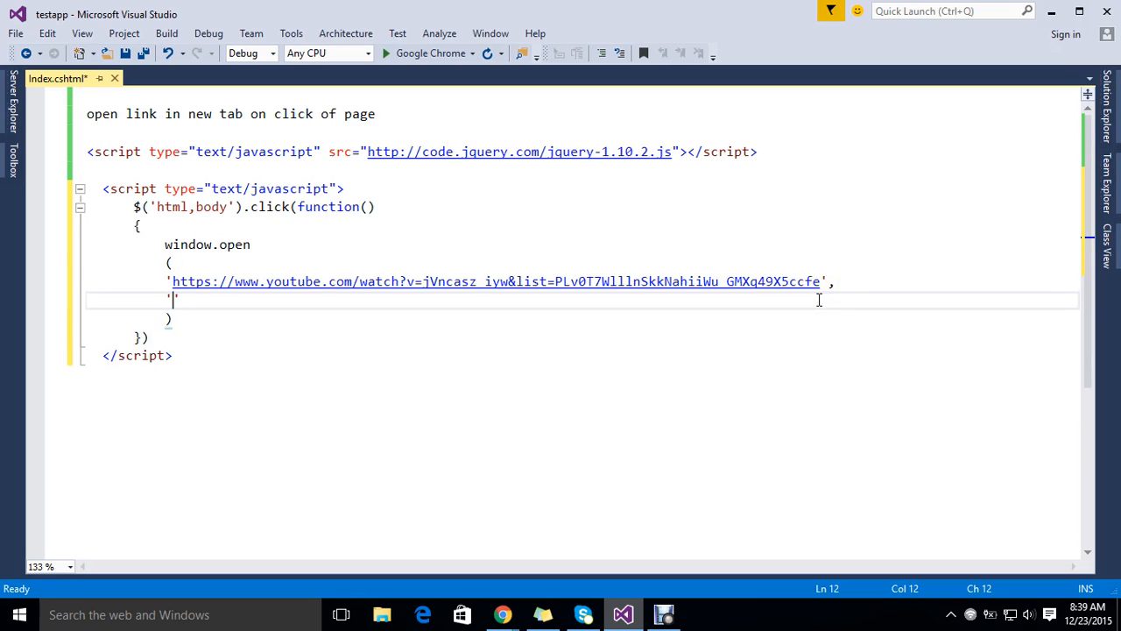
{"action": "type", "text": "_ta"}
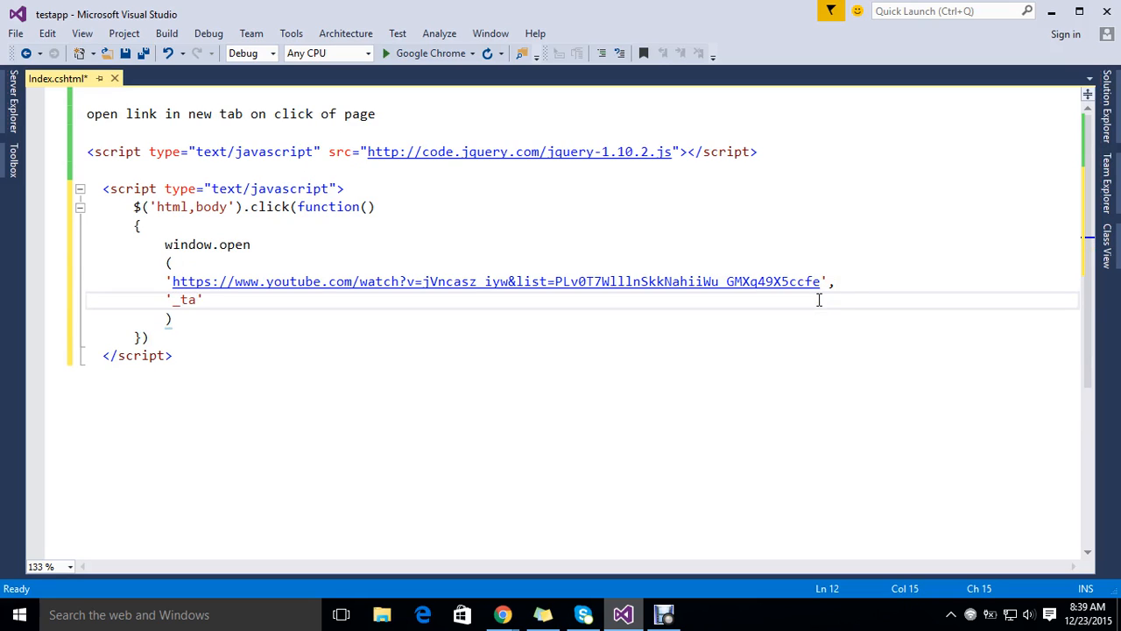
{"action": "key", "text": "BackSpace"}
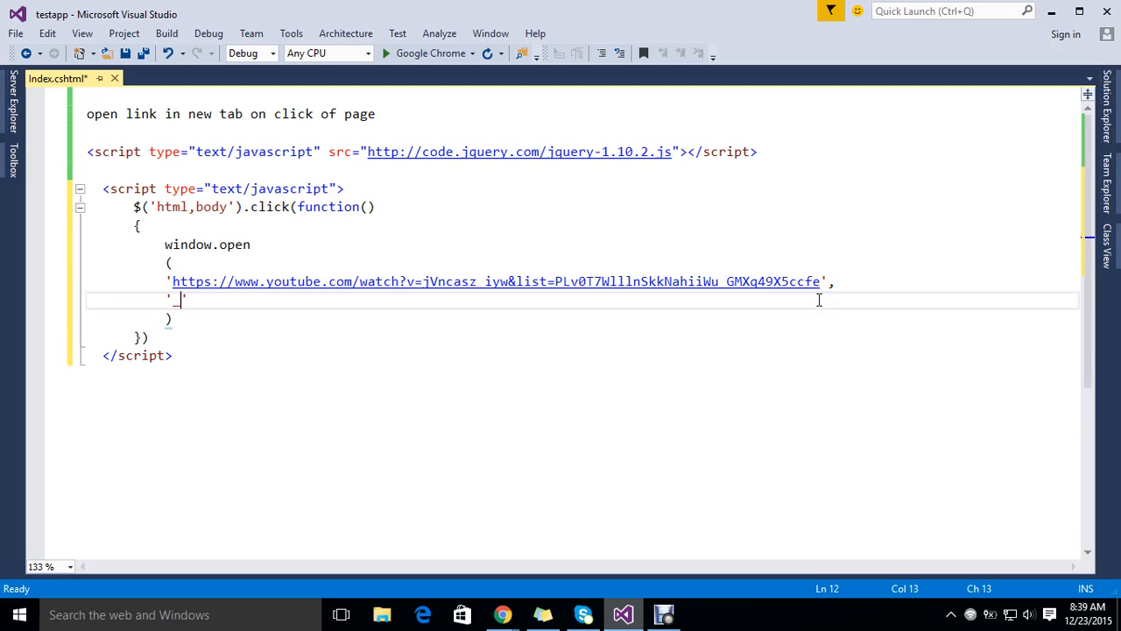
{"action": "type", "text": "blank"}
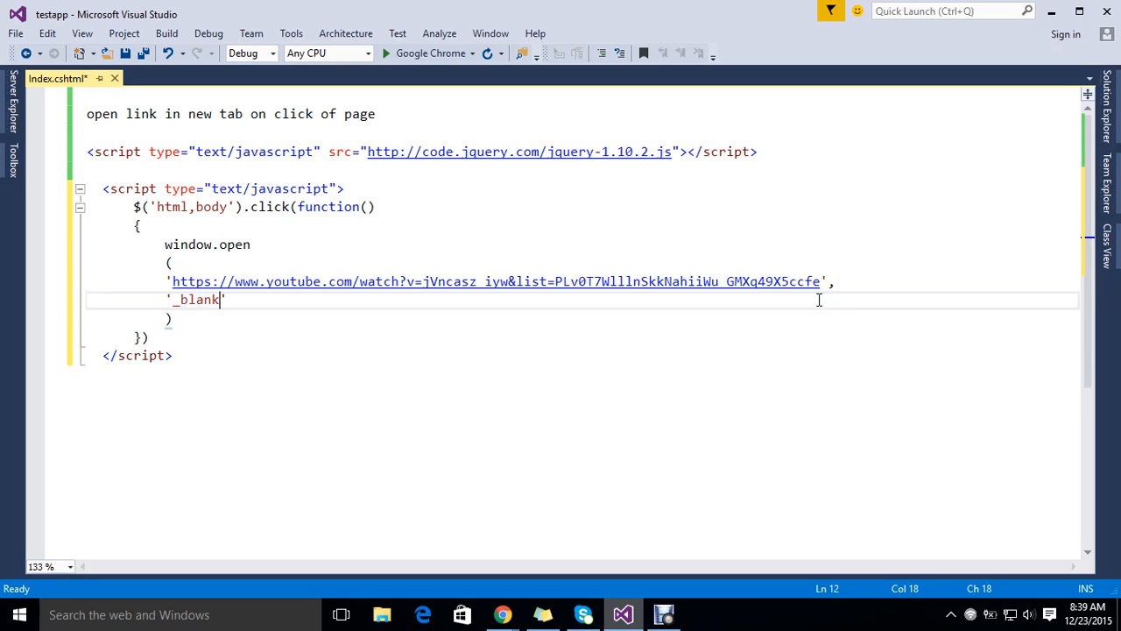
{"action": "key", "text": "Ctrl+S"}
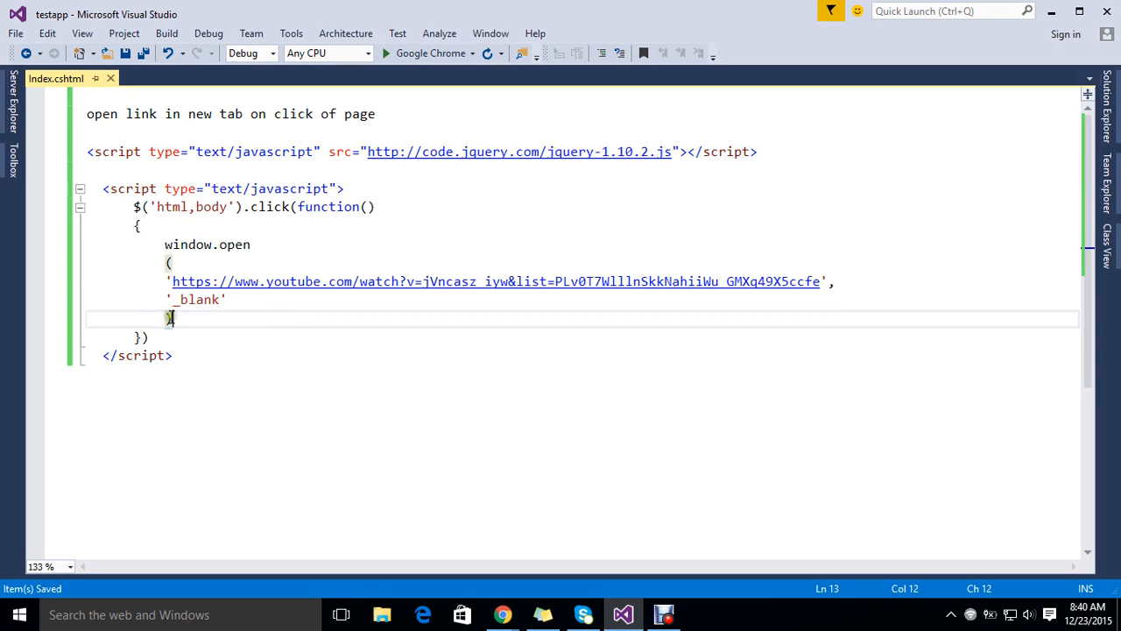
{"action": "double_click", "coordinate": [187, 244]}
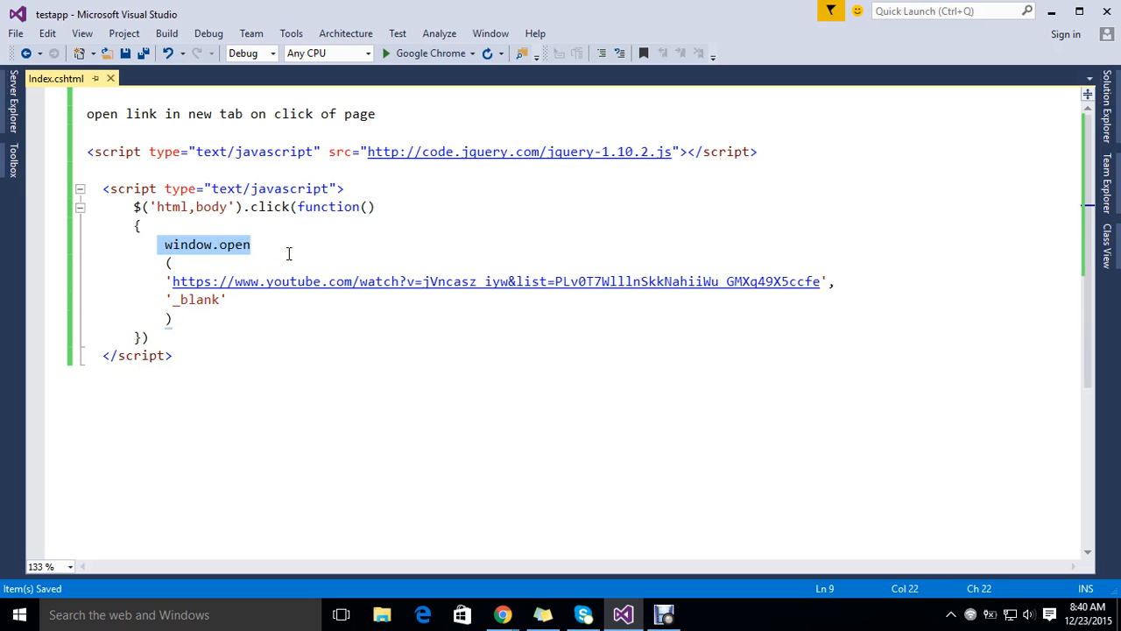
{"action": "mouse_move", "coordinate": [219, 255]}
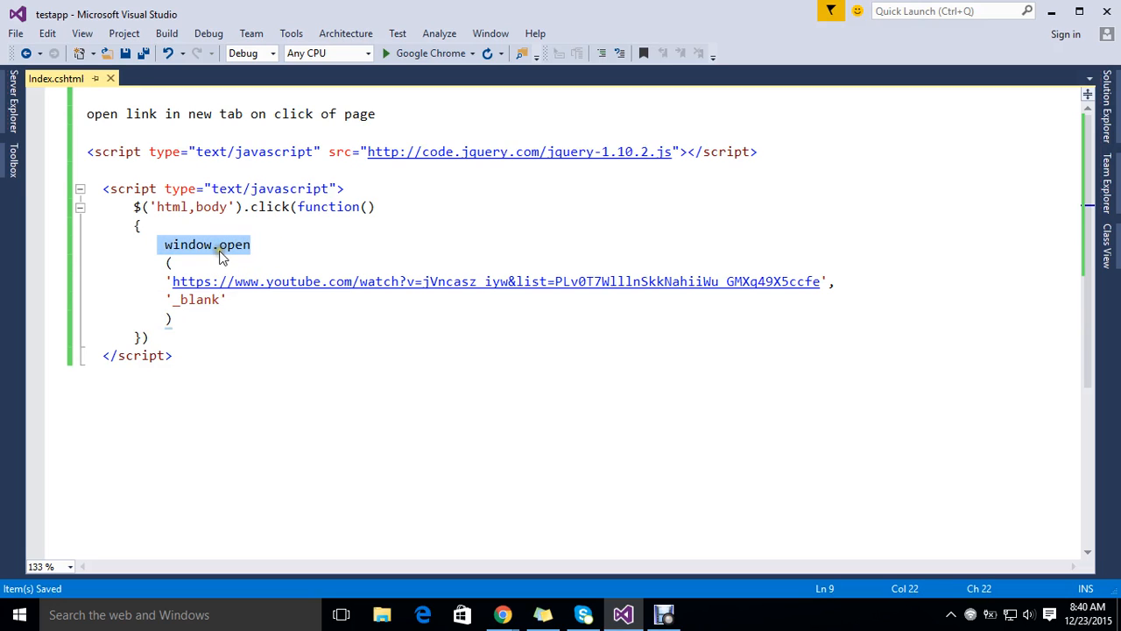
{"action": "left_click", "coordinate": [231, 246]}
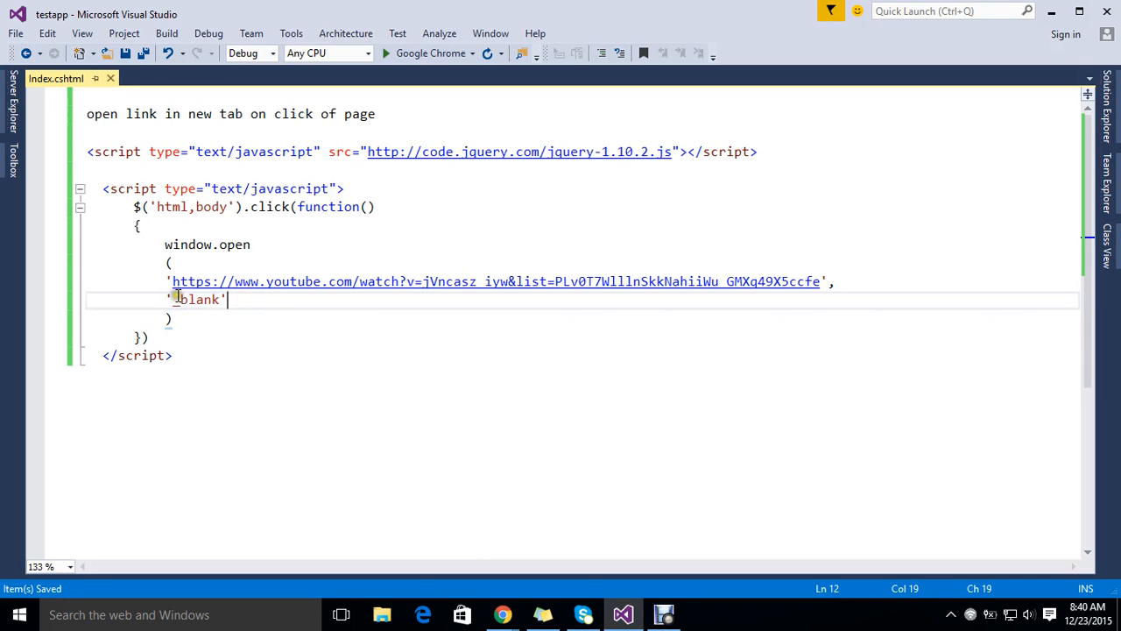
{"action": "double_click", "coordinate": [199, 299]}
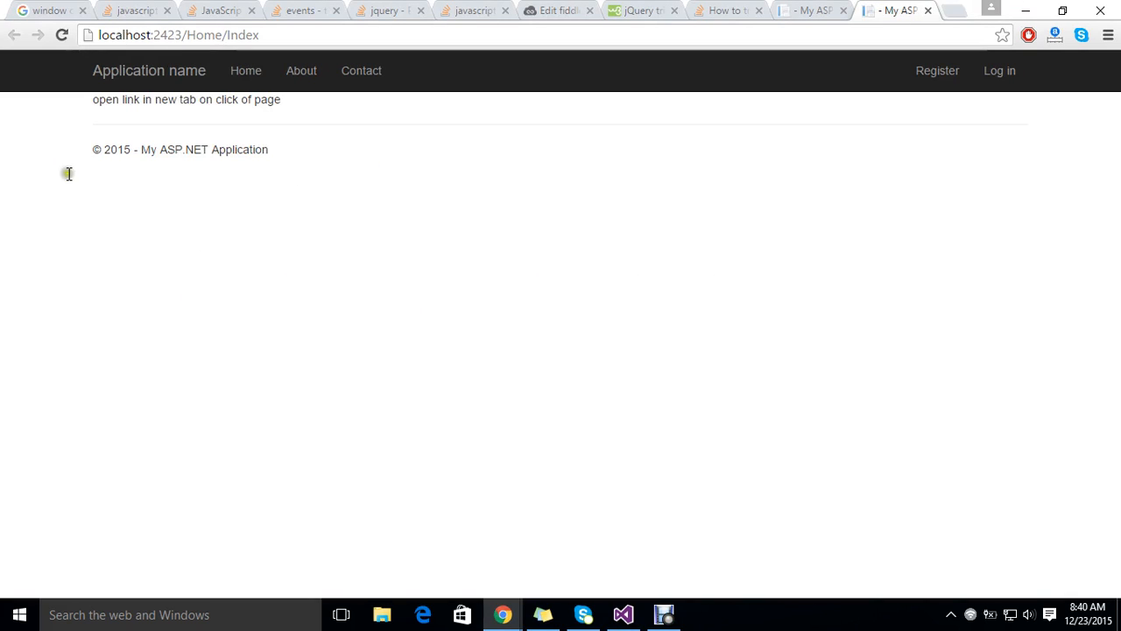
{"action": "mouse_move", "coordinate": [418, 191]}
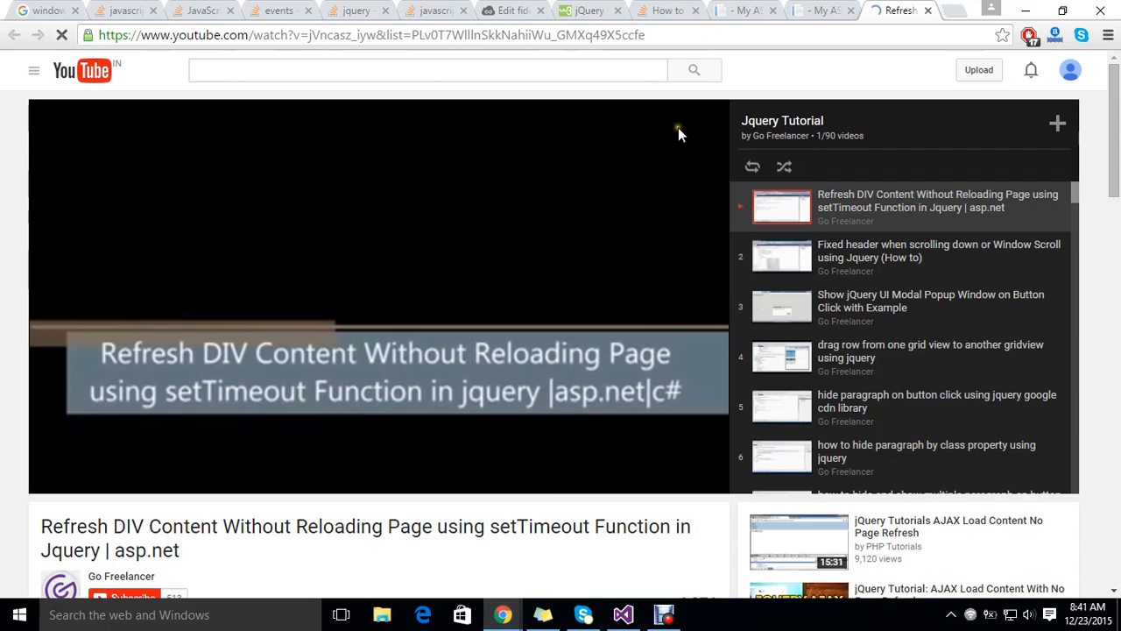
Return to the localhost tab, close the YouTube playlist tab, and switch to Visual Studio.
{"action": "left_click", "coordinate": [814, 10]}
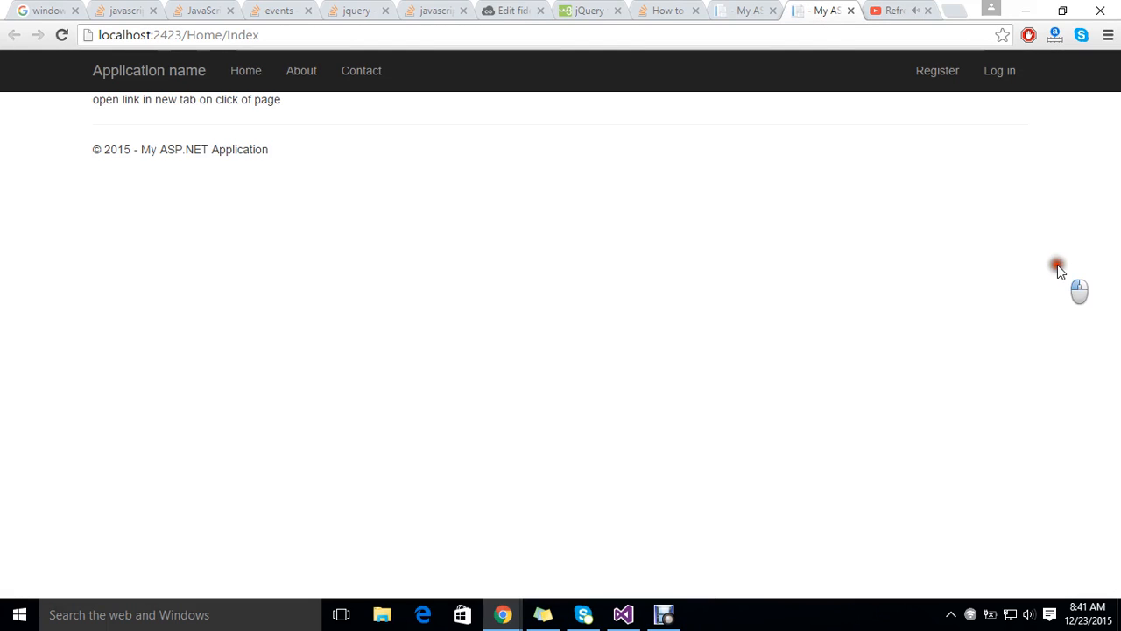
{"action": "left_click", "coordinate": [926, 10]}
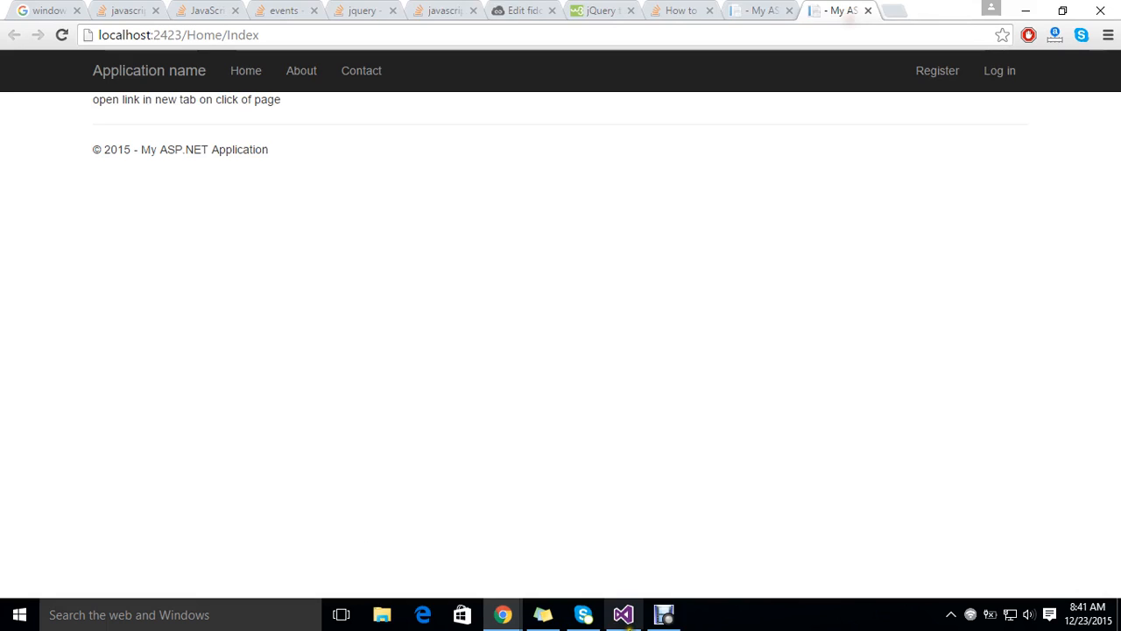
{"action": "left_click", "coordinate": [622, 613]}
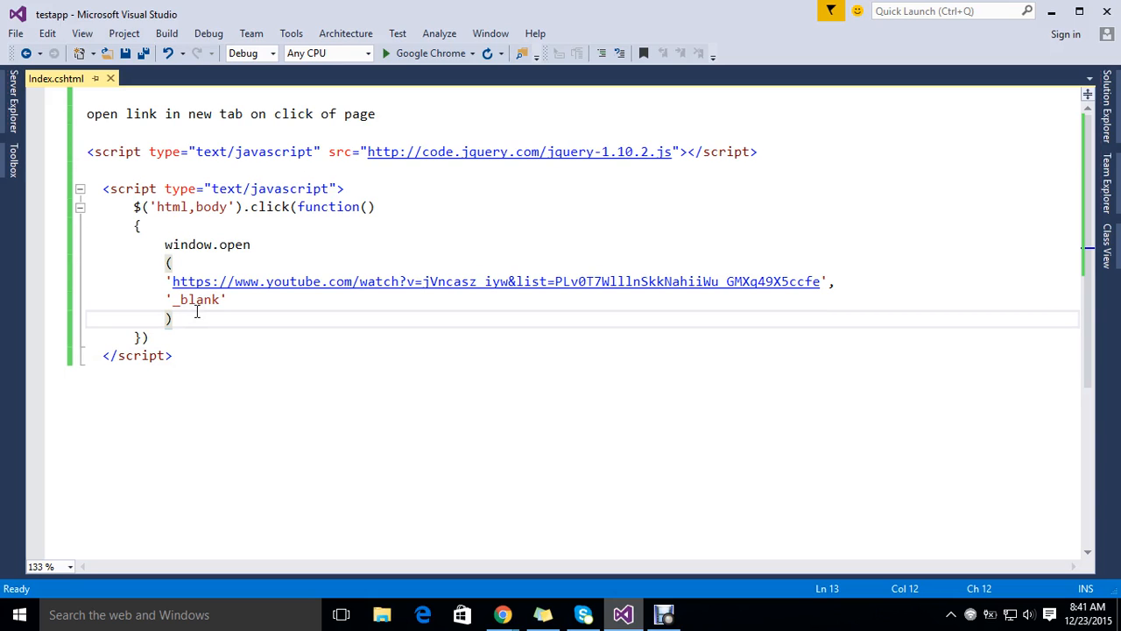
Delete the '_blank' argument from window.open and rerun the page in Chrome.
{"action": "left_click", "coordinate": [164, 245]}
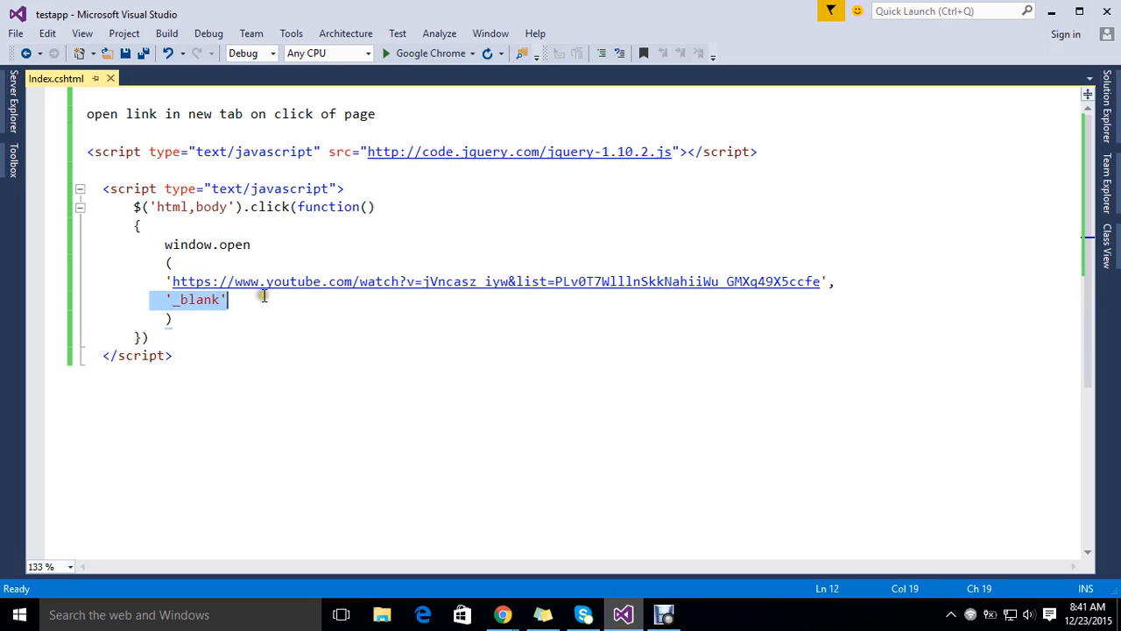
{"action": "key", "text": "Delete"}
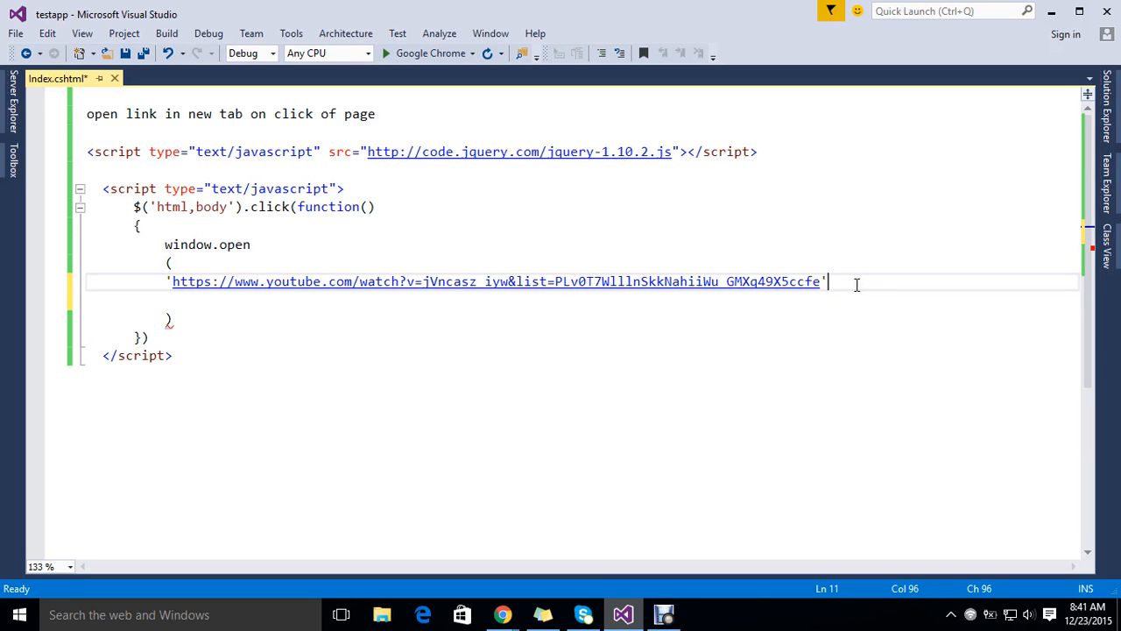
{"action": "left_click", "coordinate": [144, 53]}
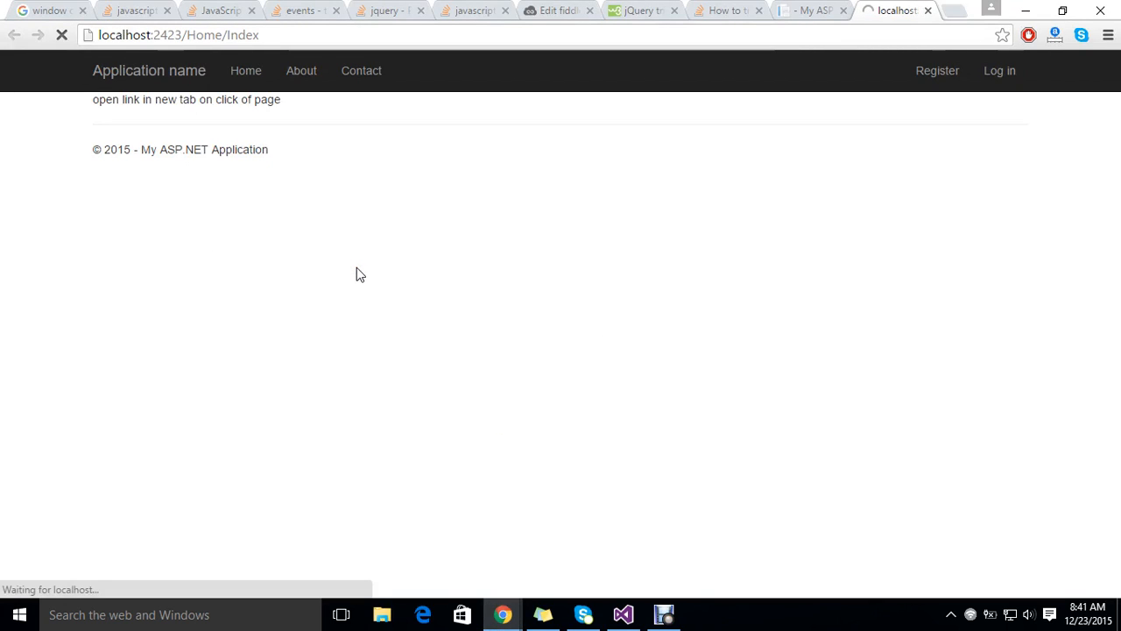
{"action": "left_click", "coordinate": [359, 272]}
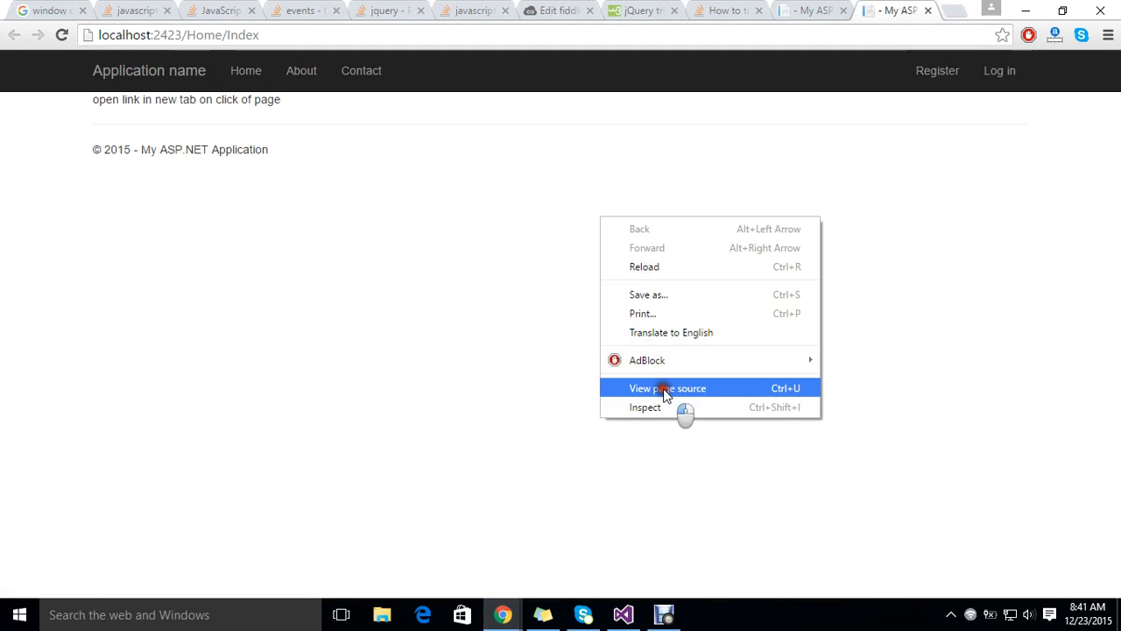
{"action": "left_click", "coordinate": [667, 387]}
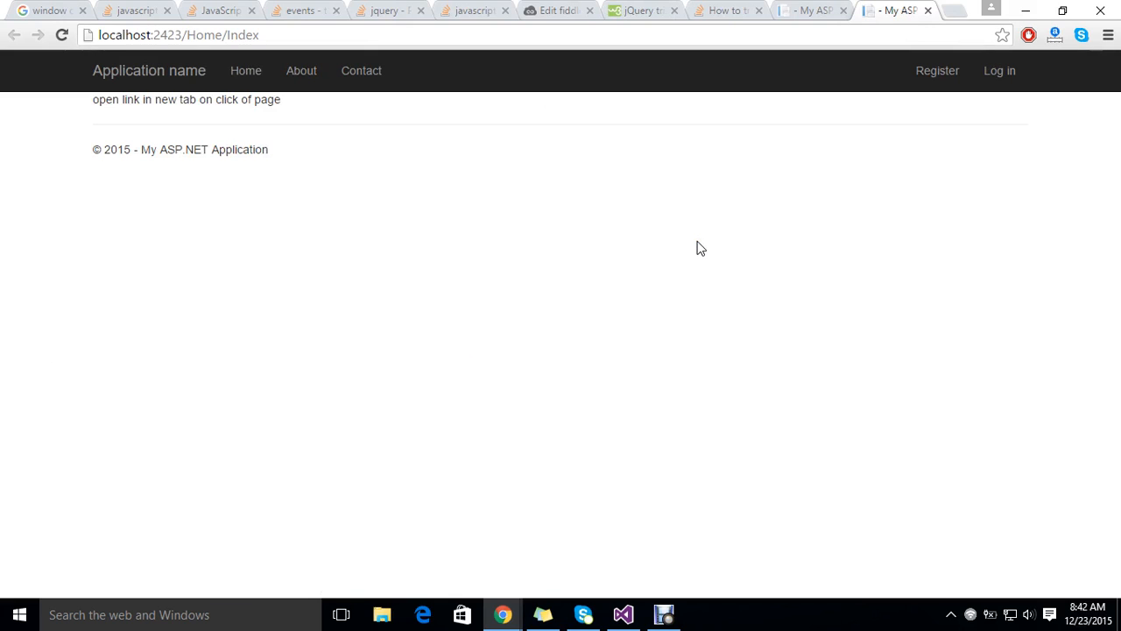
{"action": "left_click", "coordinate": [691, 241]}
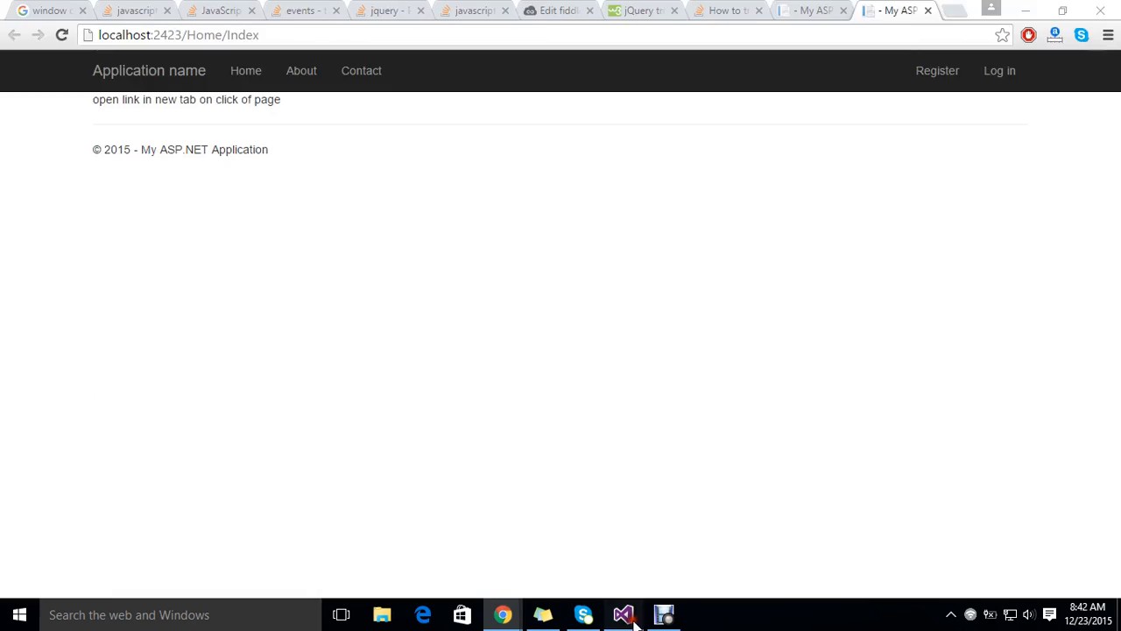
{"action": "left_click", "coordinate": [623, 614]}
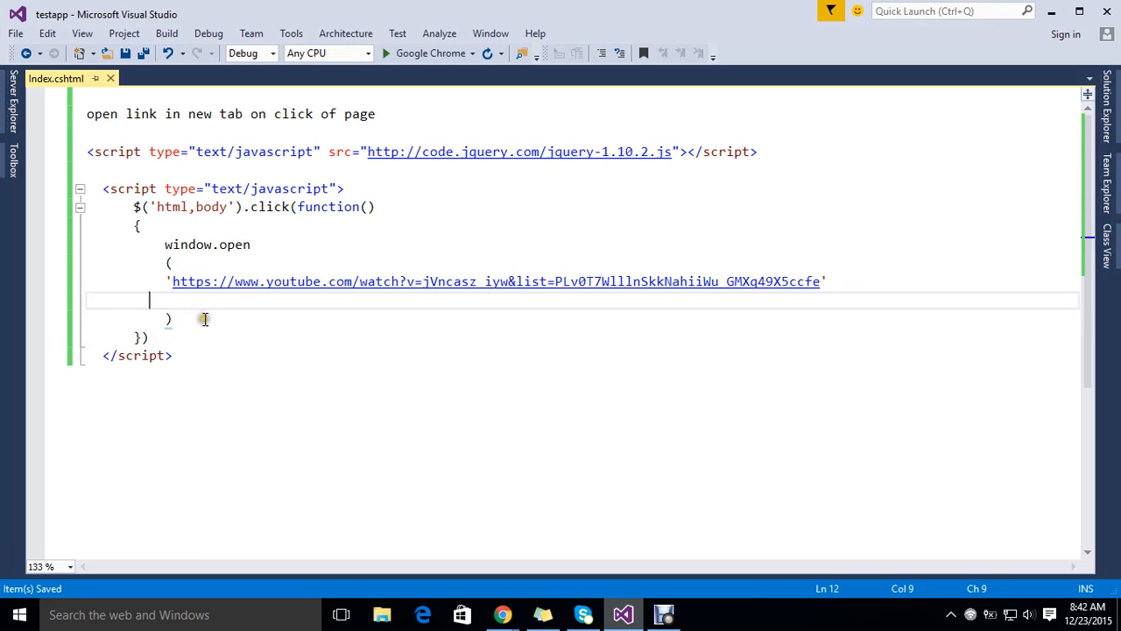
{"action": "mouse_move", "coordinate": [228, 304]}
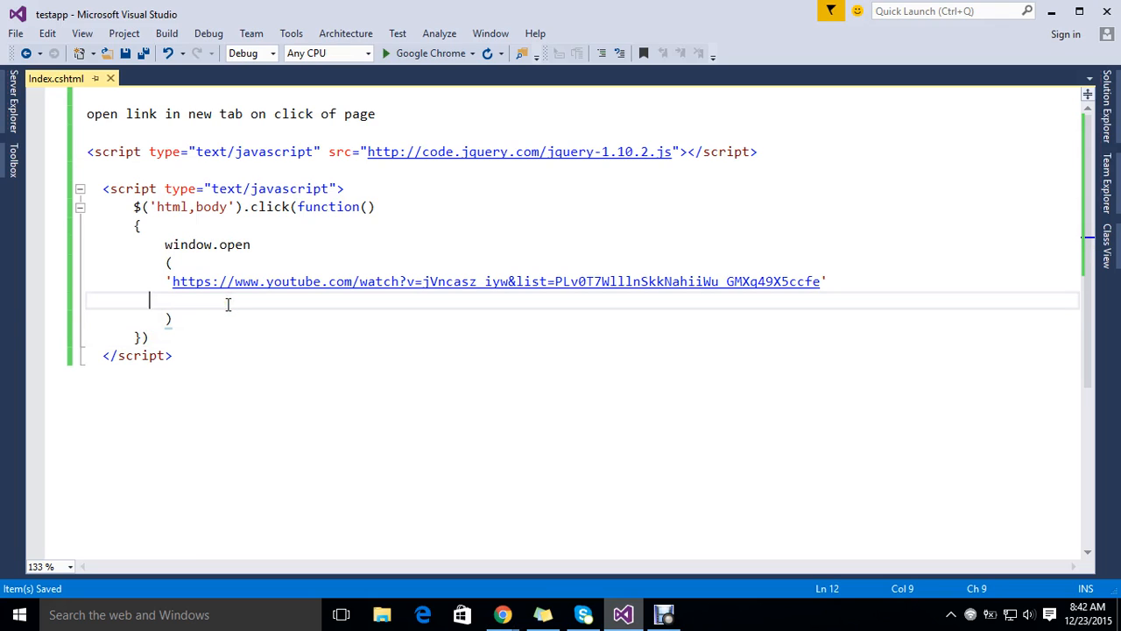